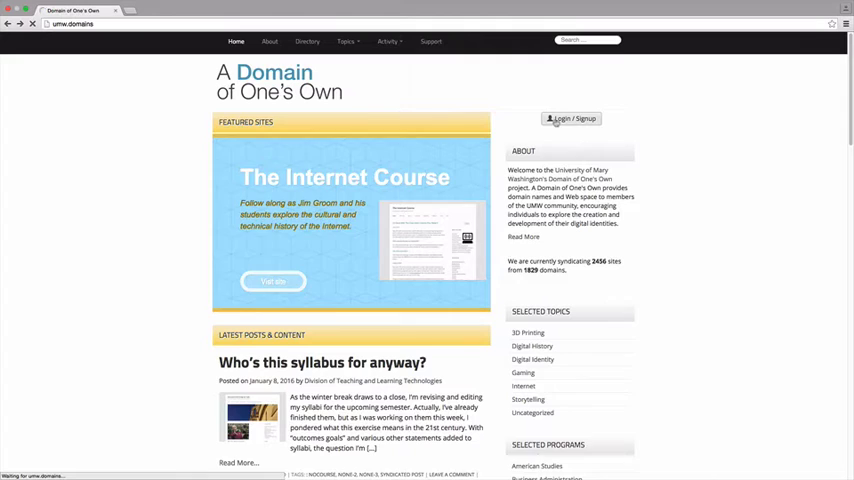
pyautogui.click(570, 118)
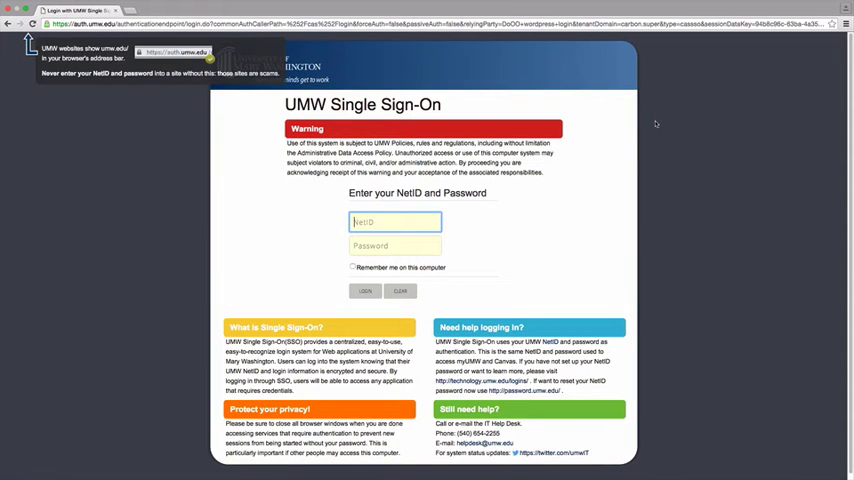
pyautogui.moveTo(580, 126)
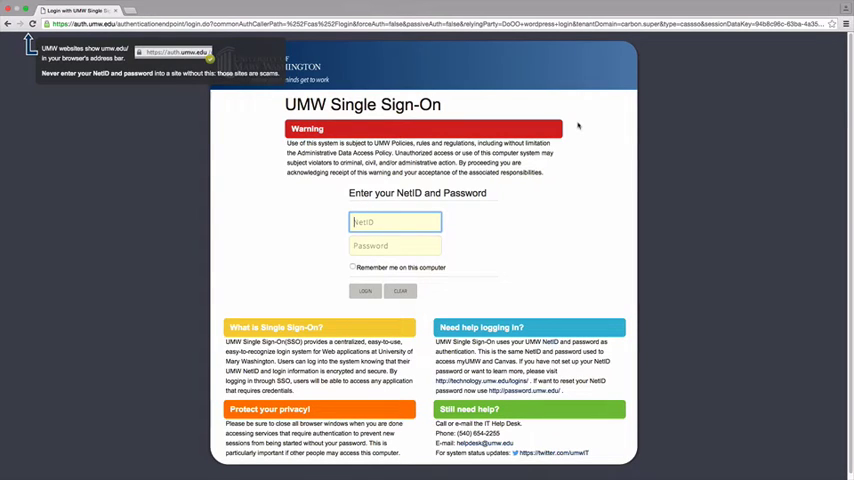
pyautogui.write('sscott3')
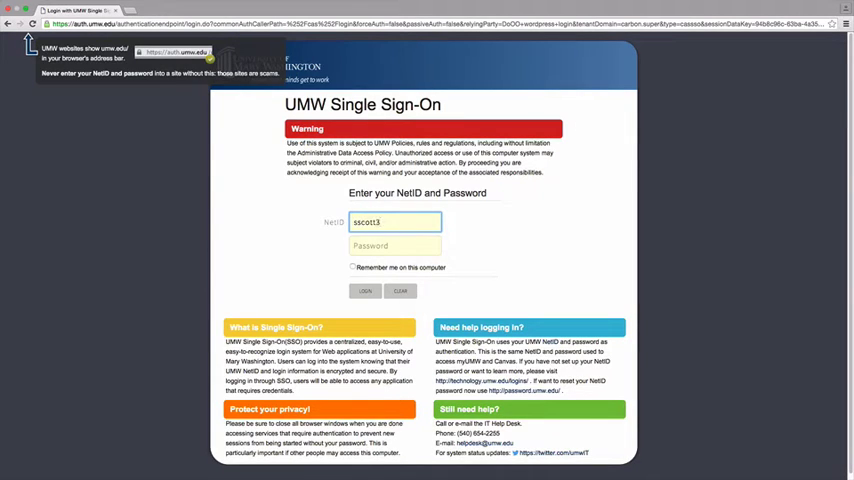
pyautogui.write('••••••')
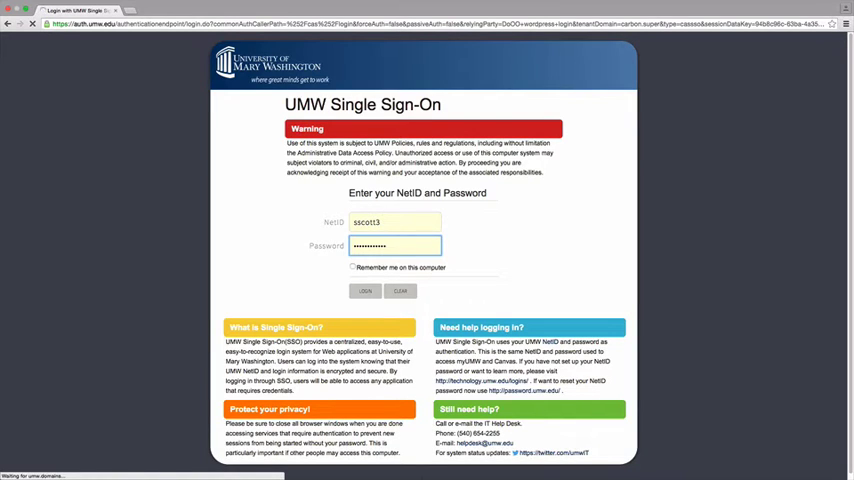
# Sign in to the cPanel dashboard and reach the Web Applications section
pyautogui.click(364, 290)
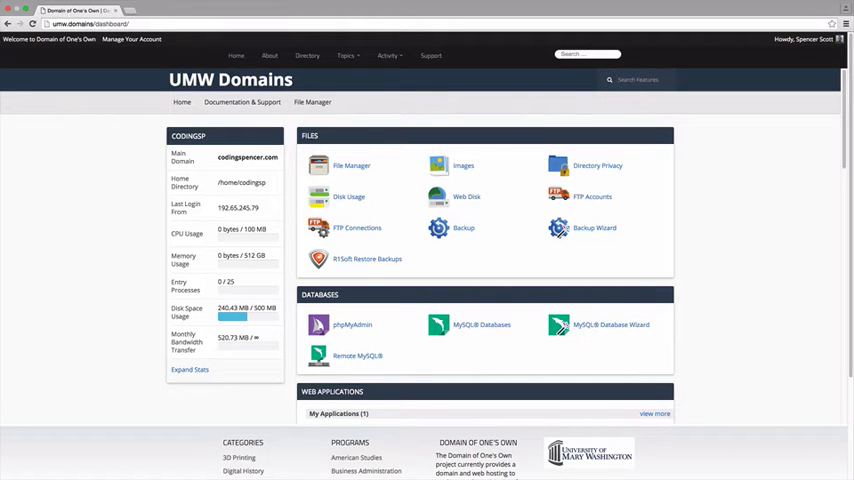
pyautogui.moveTo(684, 130)
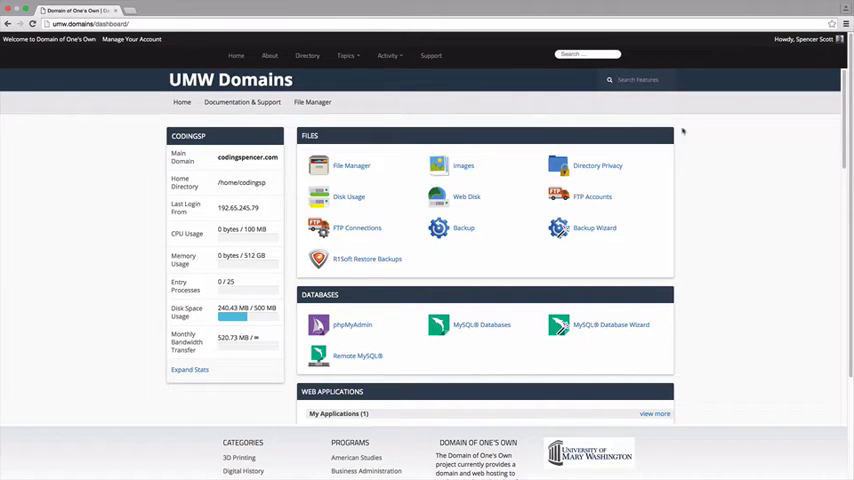
pyautogui.scroll(-3)
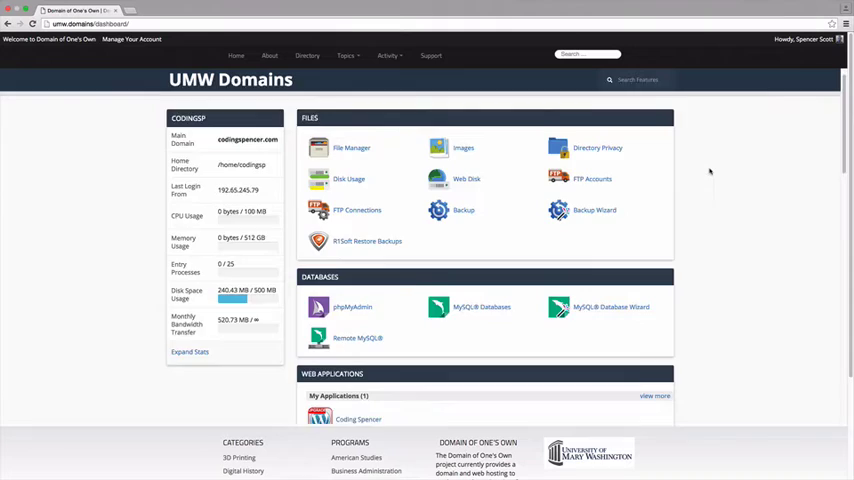
pyautogui.scroll(-3)
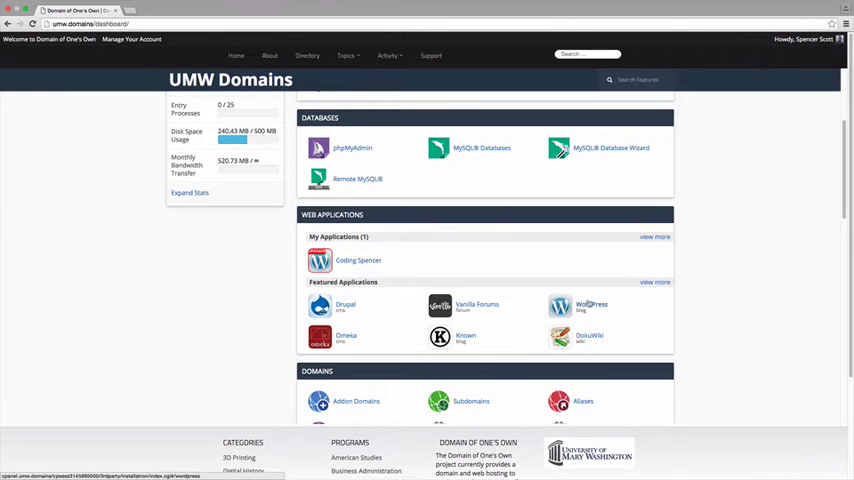
pyautogui.moveTo(588, 306)
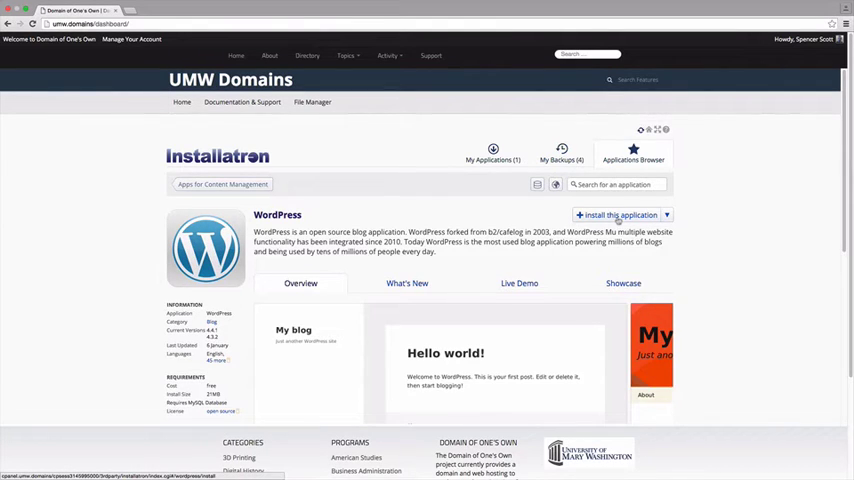
# Start the WordPress install with the newsubdomainname subdomain as its location
pyautogui.click(620, 214)
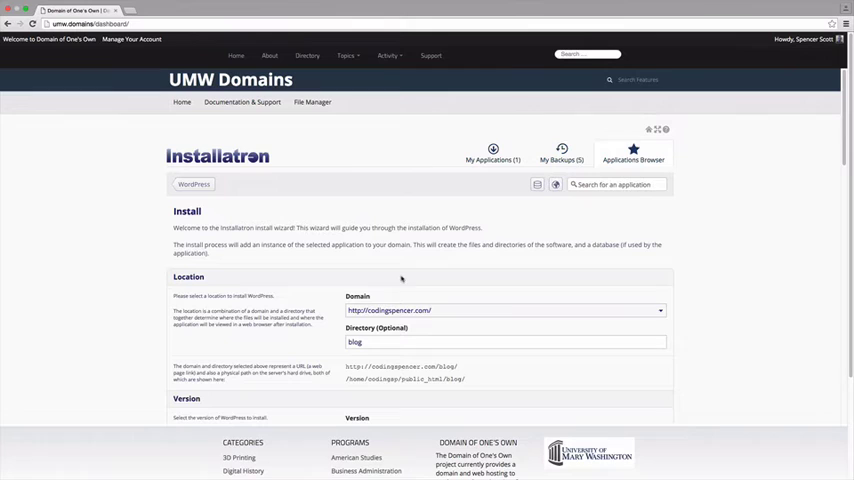
pyautogui.moveTo(470, 312)
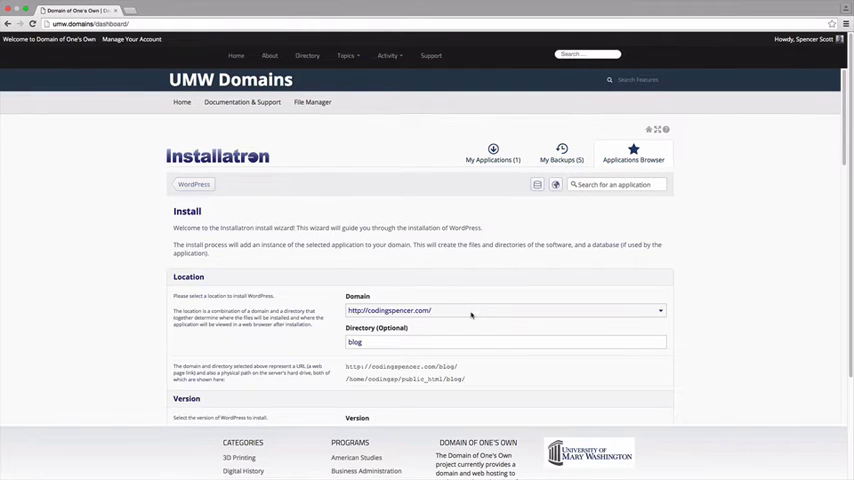
pyautogui.click(500, 310)
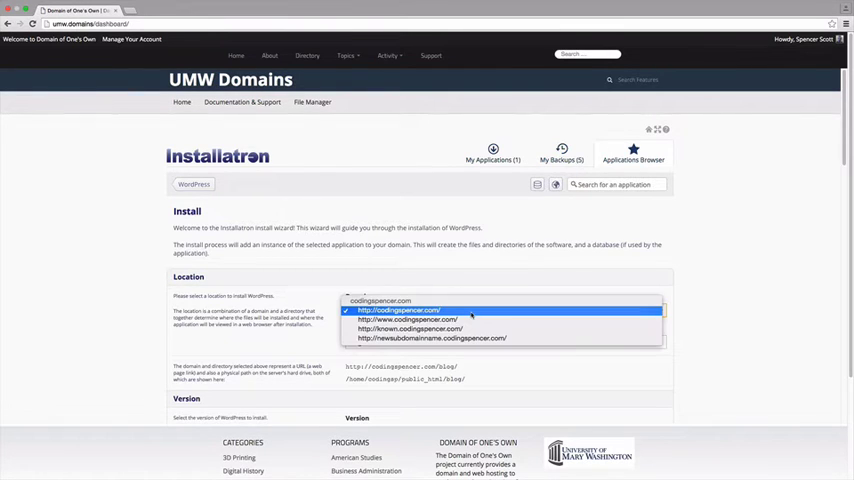
pyautogui.click(408, 308)
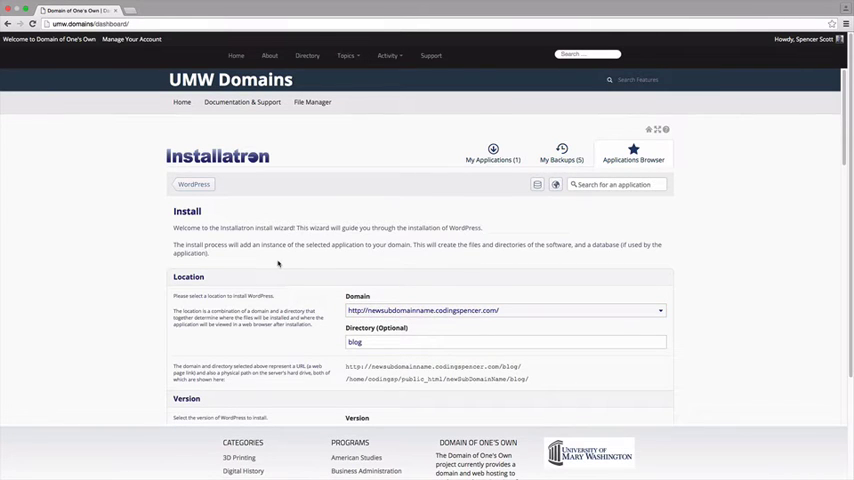
pyautogui.scroll(-3)
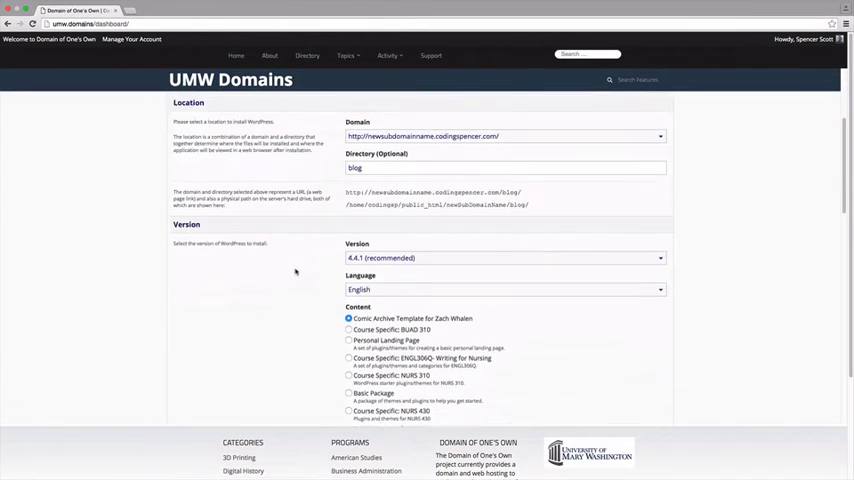
pyautogui.scroll(-3)
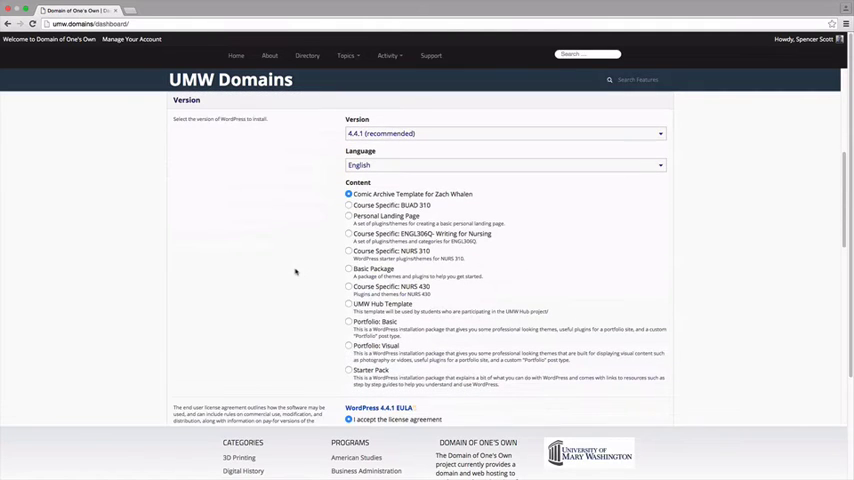
pyautogui.moveTo(332, 348)
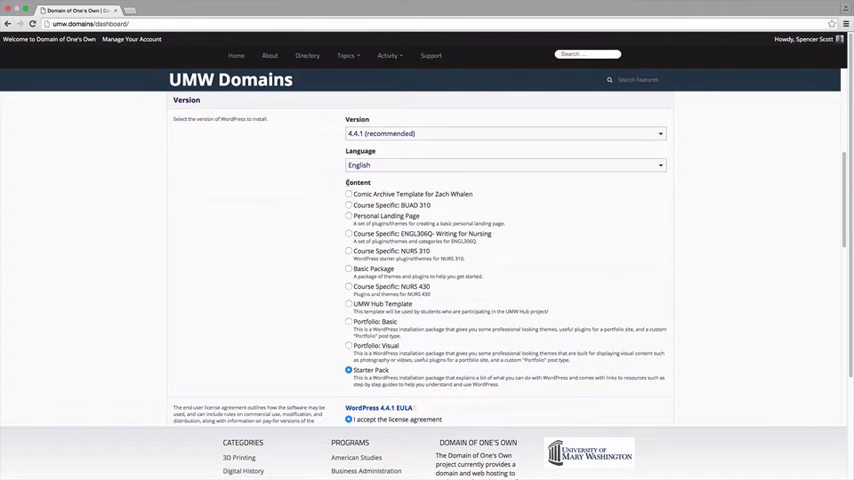
pyautogui.moveTo(288, 260)
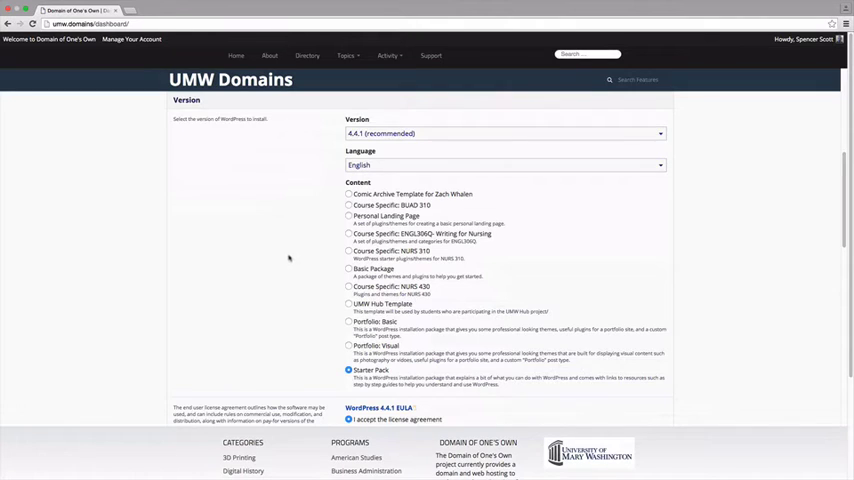
pyautogui.scroll(-3)
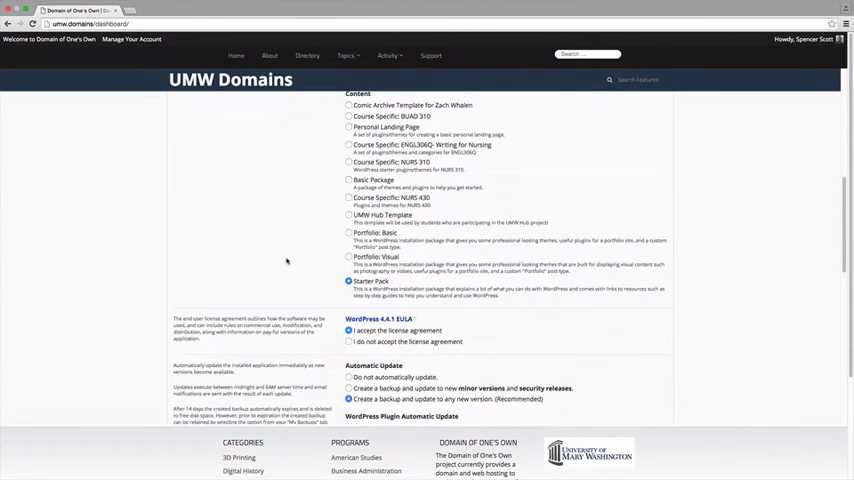
pyautogui.scroll(-3)
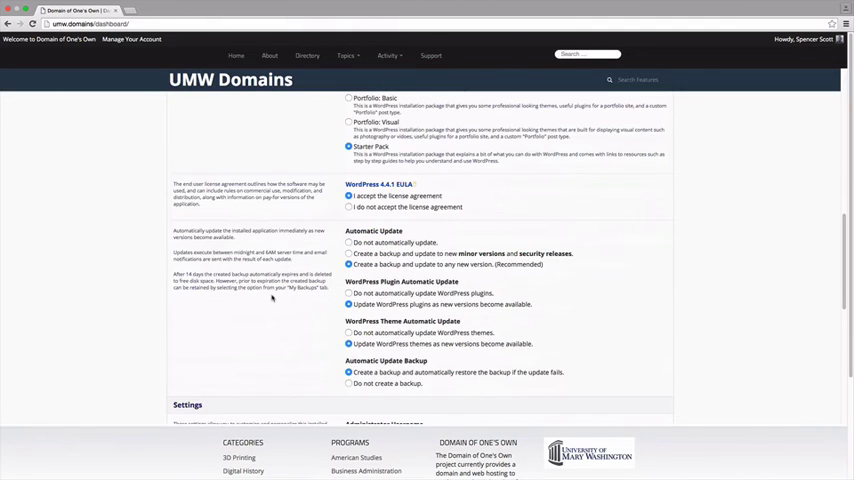
pyautogui.scroll(-3)
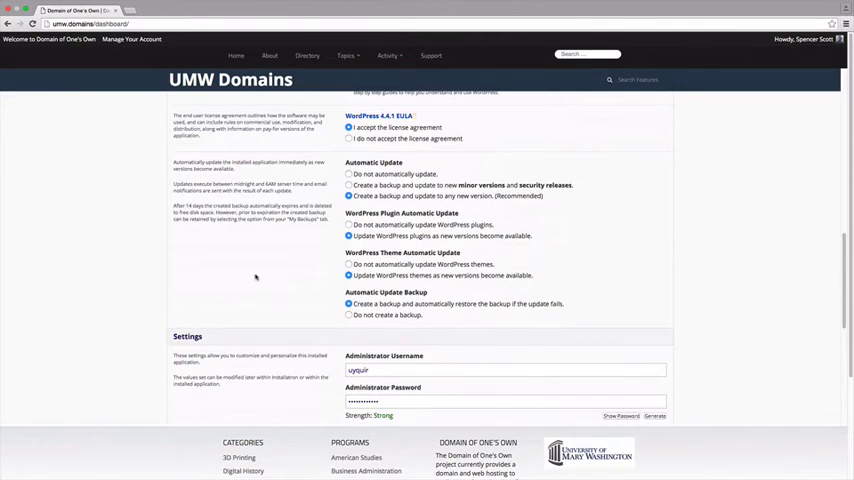
pyautogui.scroll(-3)
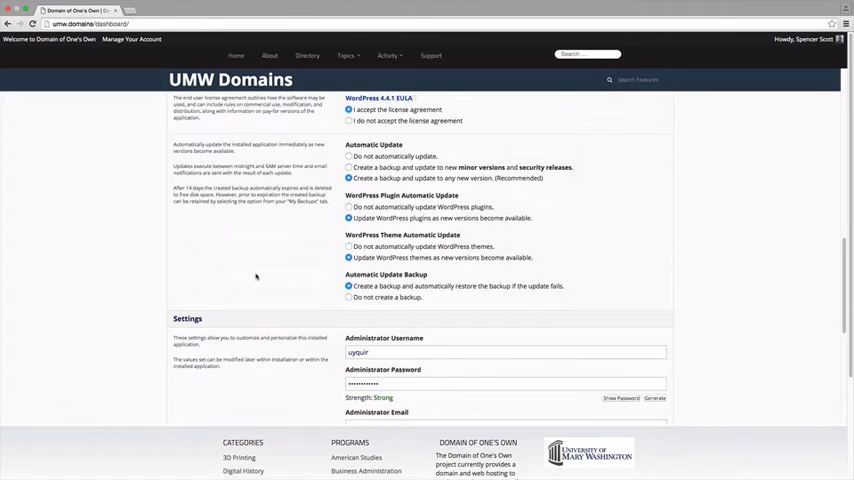
pyautogui.scroll(-3)
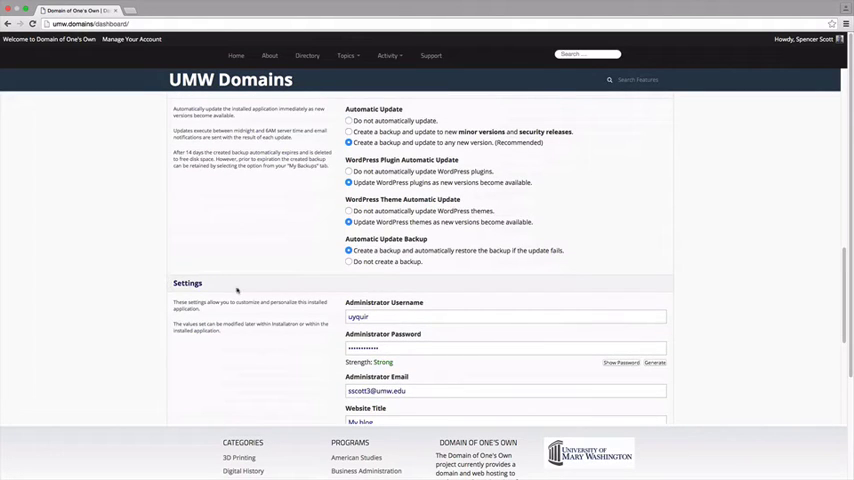
pyautogui.scroll(-3)
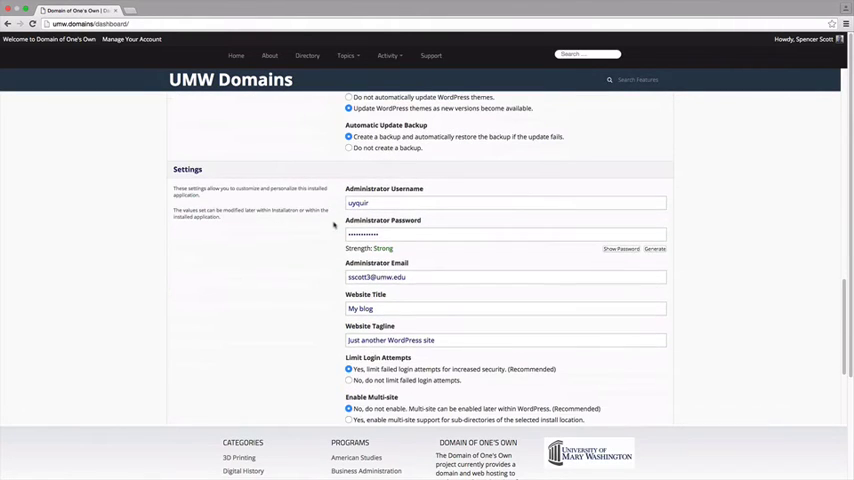
# Set the administrator username to 'exampleAdmin' and give it a new password
pyautogui.click(504, 204)
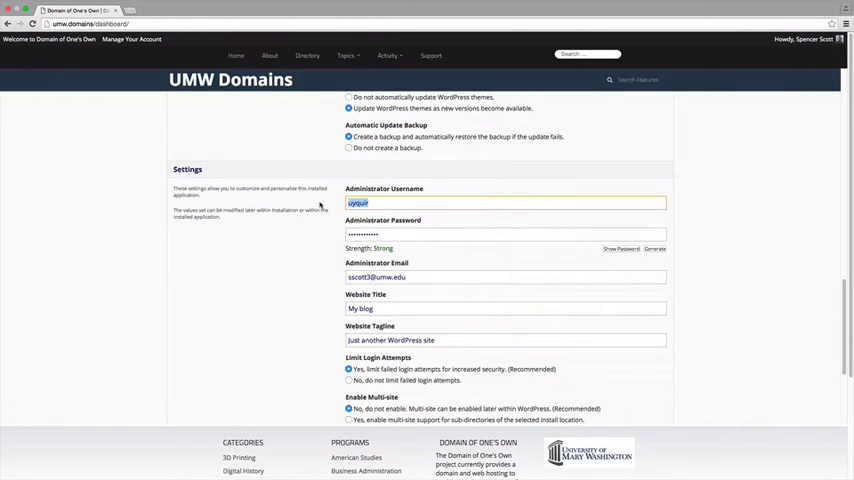
pyautogui.write('exap')
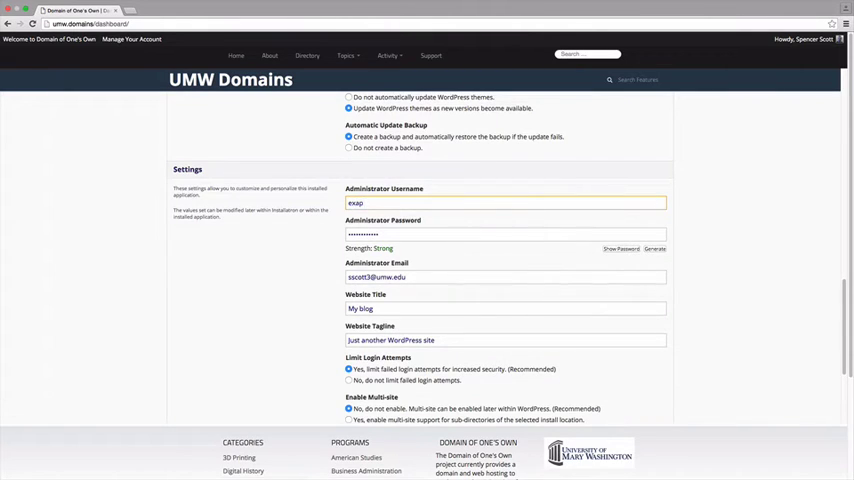
pyautogui.write('exampleAdmin')
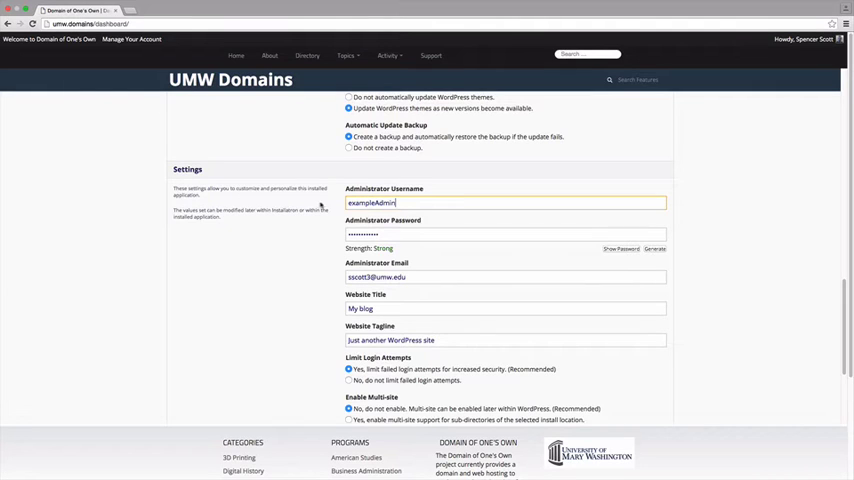
pyautogui.click(504, 234)
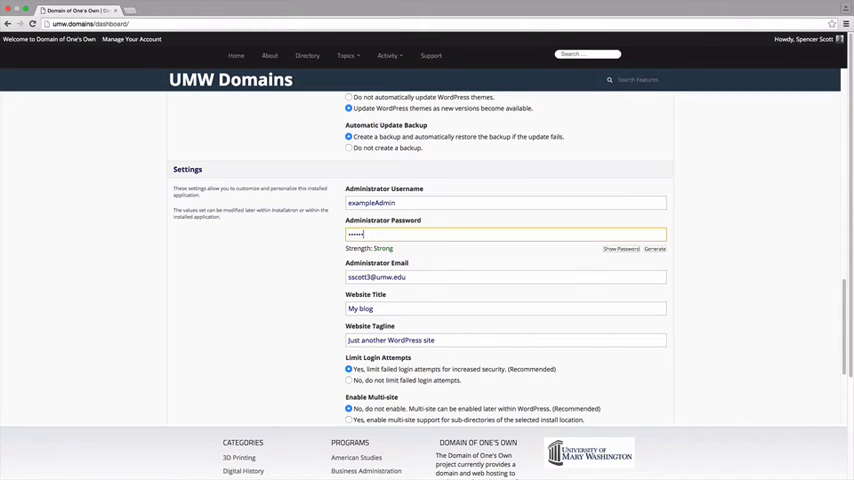
pyautogui.write('••')
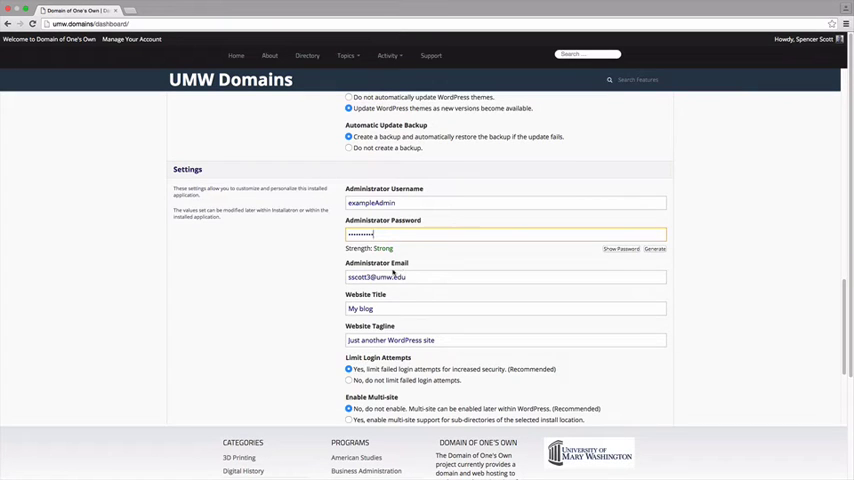
# Submit the install so 'My blog' shows as installing in My Applications
pyautogui.scroll(-3)
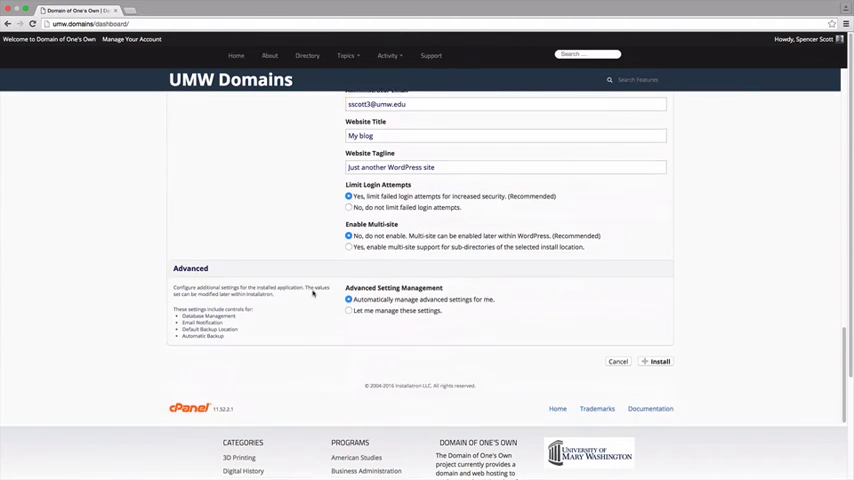
pyautogui.scroll(-3)
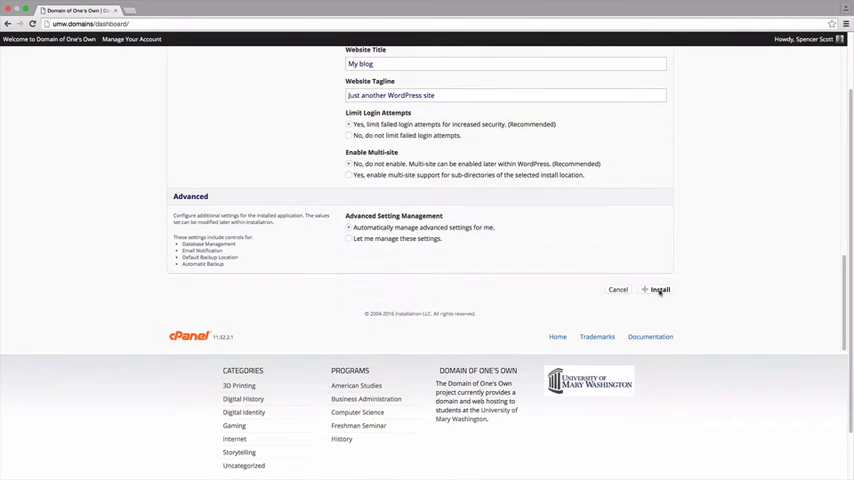
pyautogui.click(660, 288)
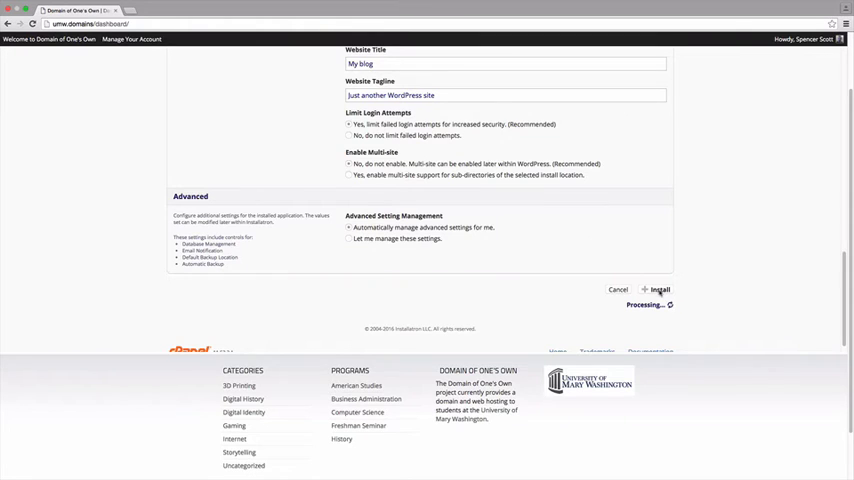
pyautogui.click(658, 290)
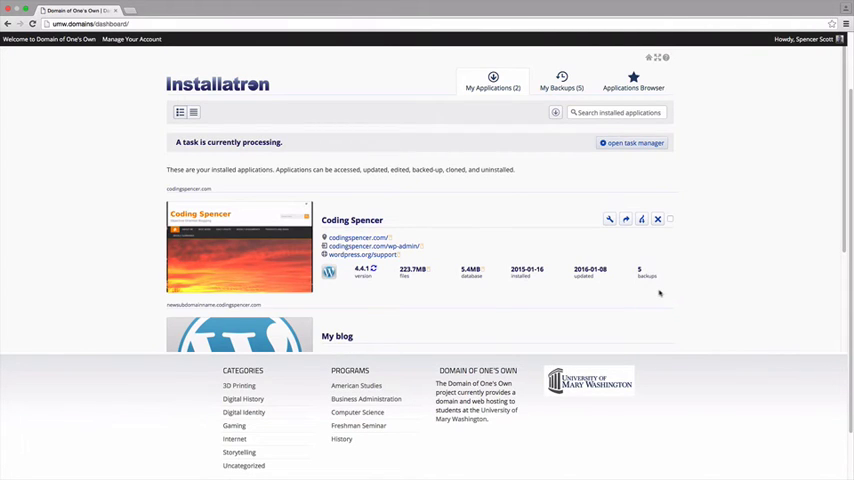
pyautogui.scroll(-3)
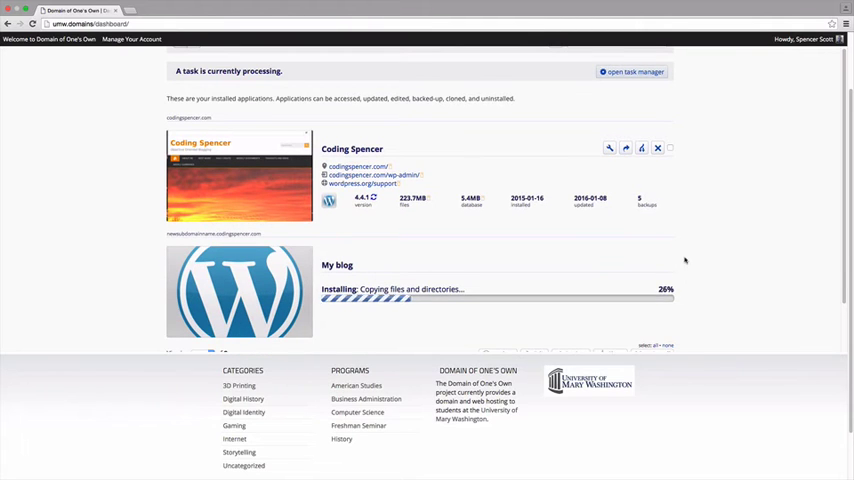